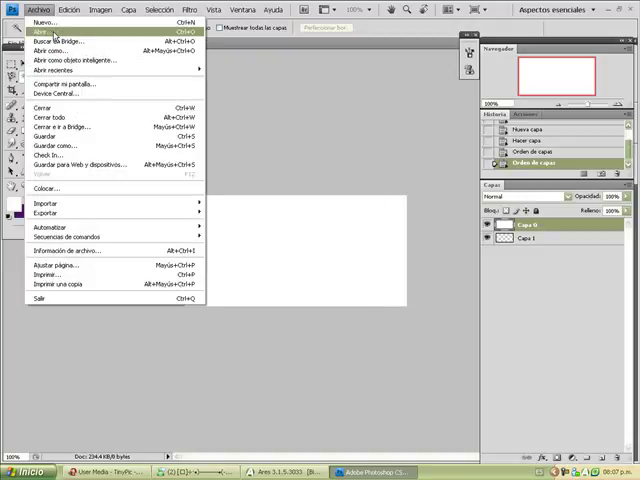
Set up the document from the File menu before adding the anime image layers
click(42, 28)
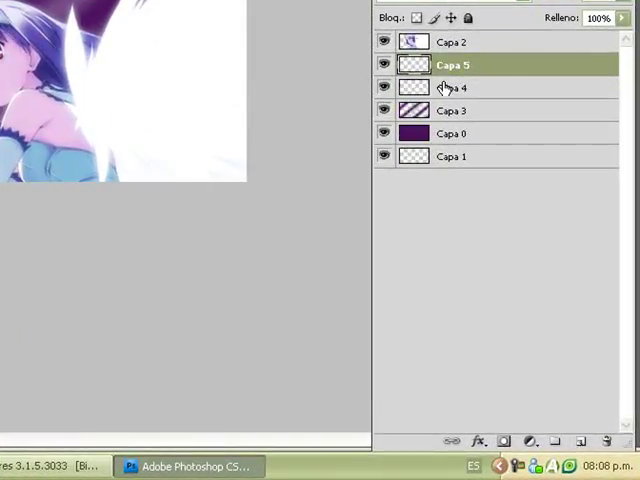
Clip the upper image layer to the layer beneath it via Crear máscara de recorte
right_click(452, 64)
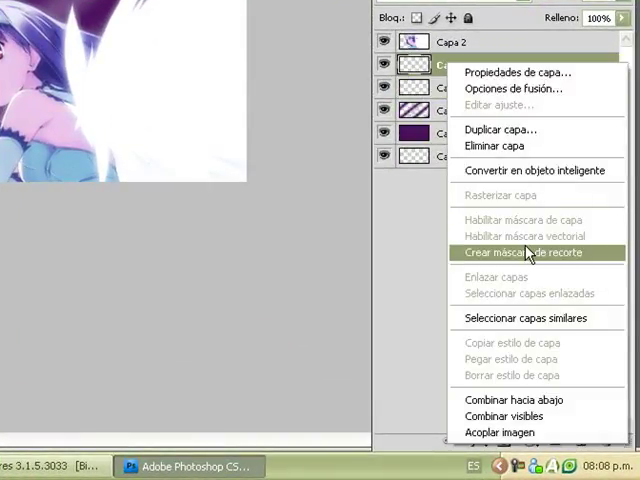
click(532, 252)
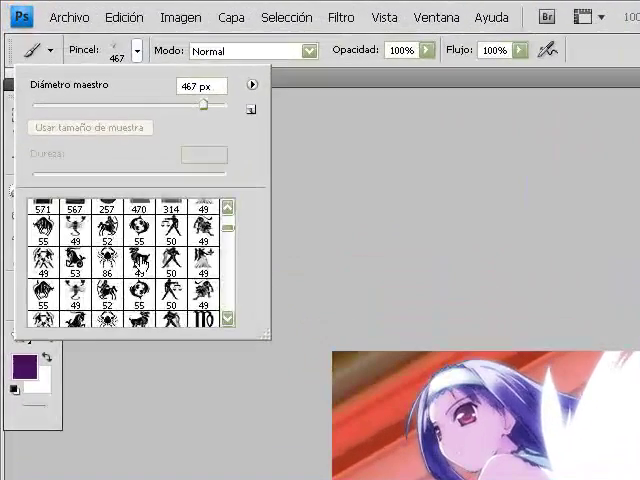
Reach the painted layer's options to add outer glow, bevel and overlay effects
scroll(down, 3)
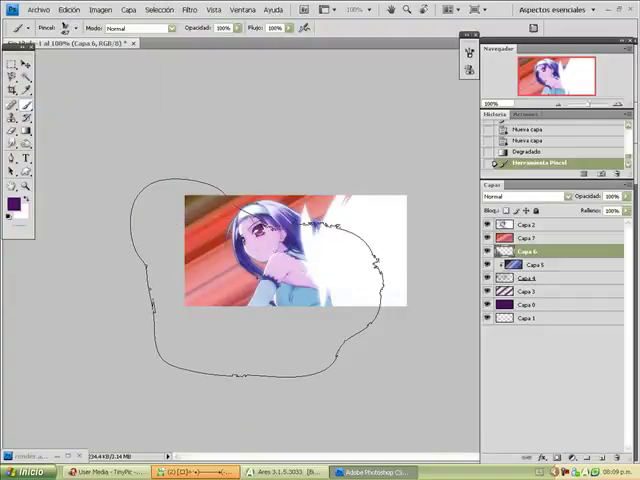
right_click(556, 232)
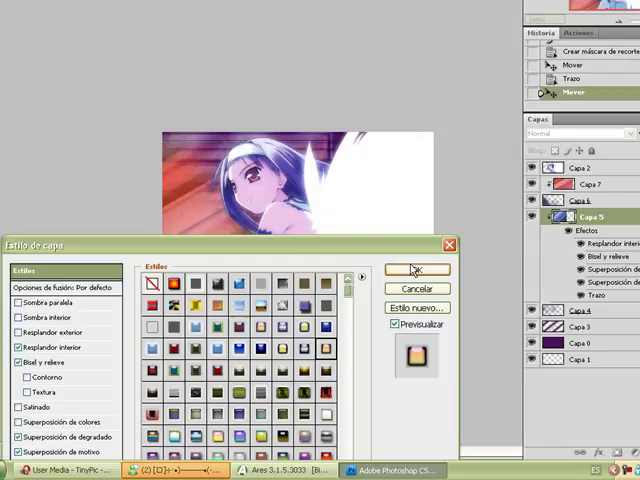
Apply the chosen layer style with OK, keeping the glow and emboss on the banner
click(414, 268)
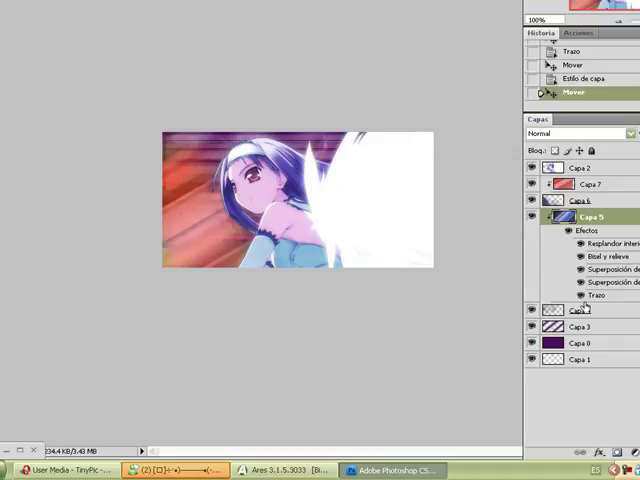
click(540, 216)
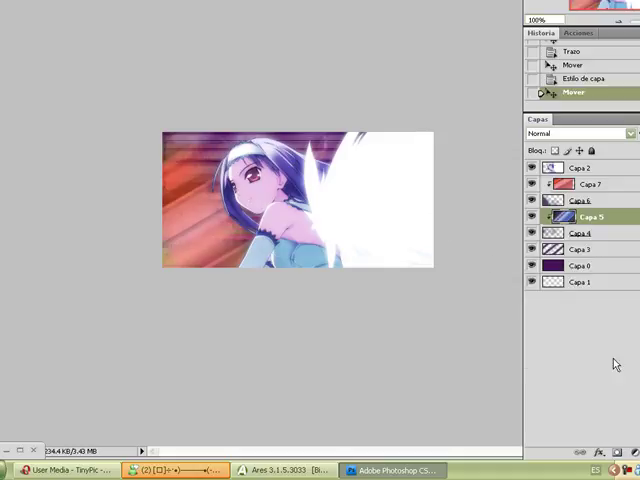